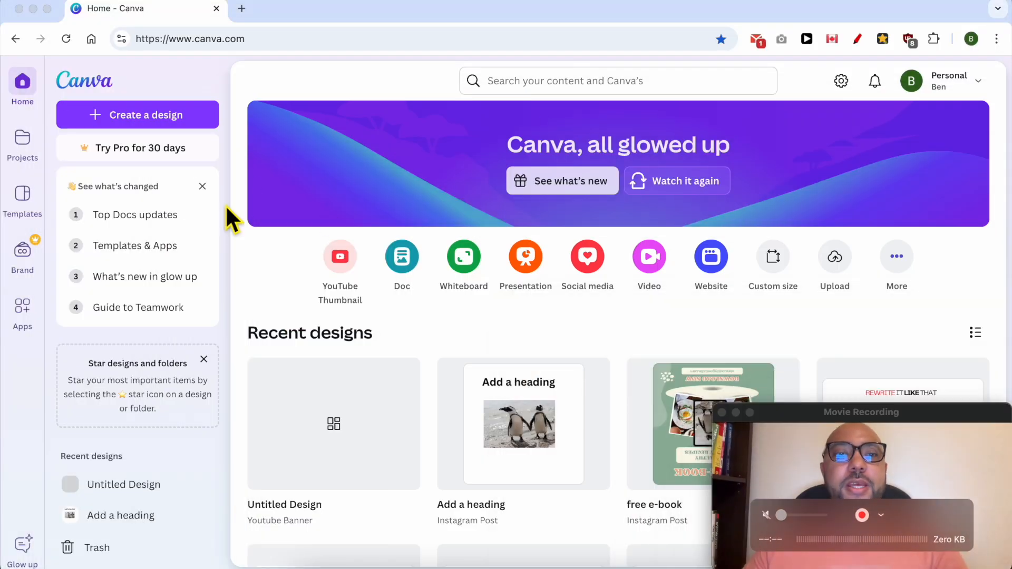
{"action": "mouse_move", "coordinate": [319, 140]}
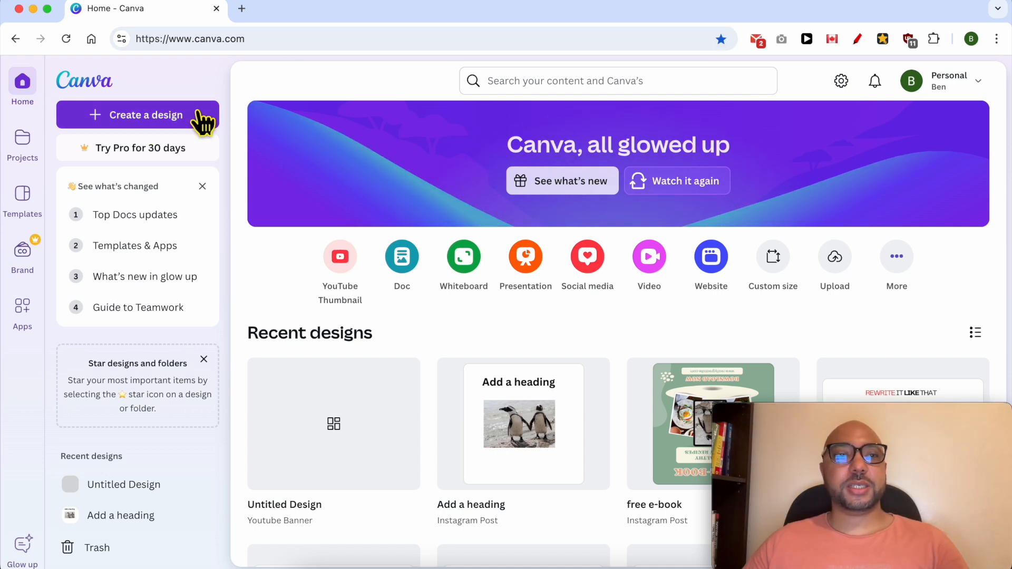
Create a blank custom design 1000 px wide and 500 px tall
{"action": "left_click", "coordinate": [146, 115]}
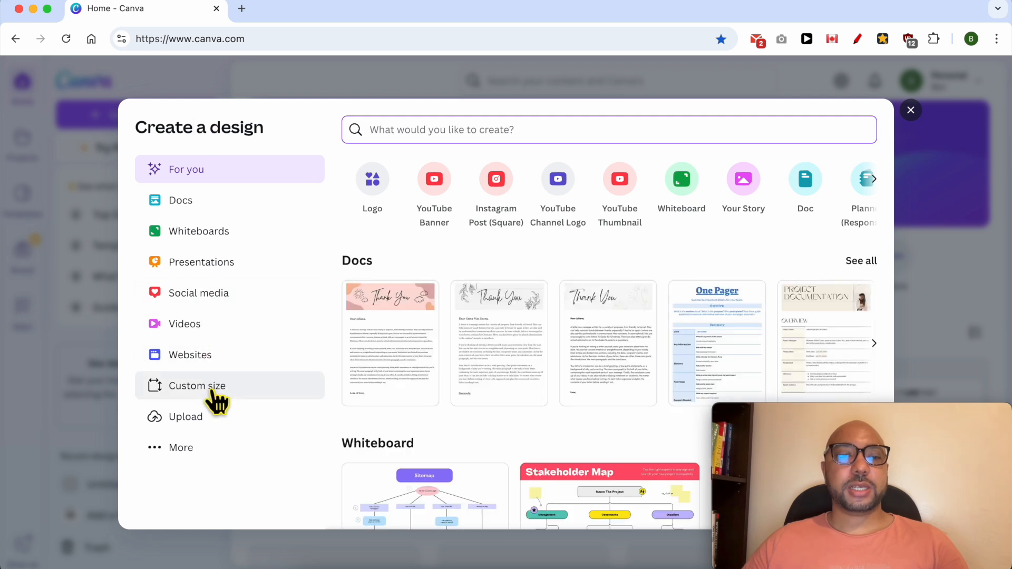
{"action": "left_click", "coordinate": [196, 385]}
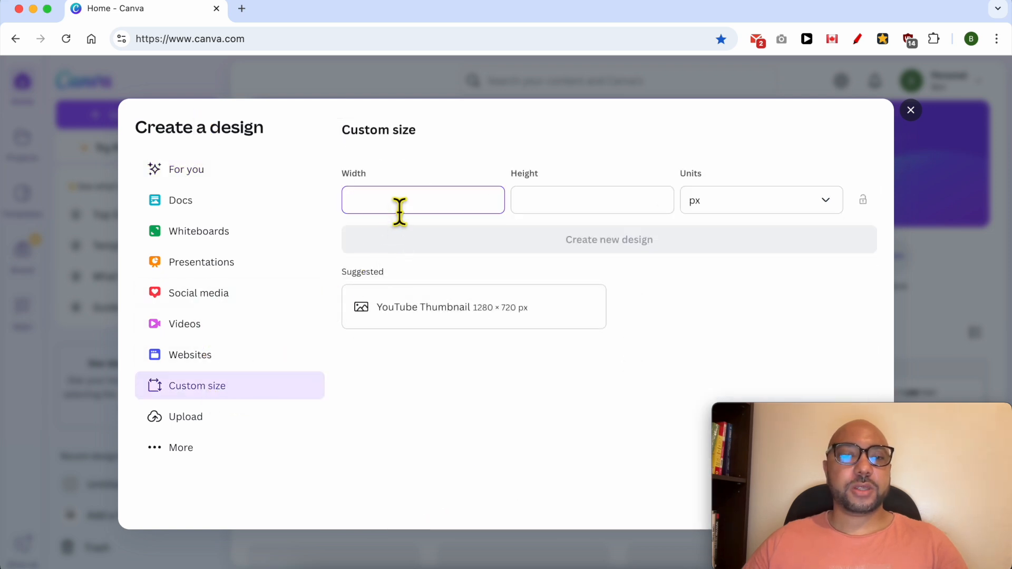
{"action": "type", "text": "1000"}
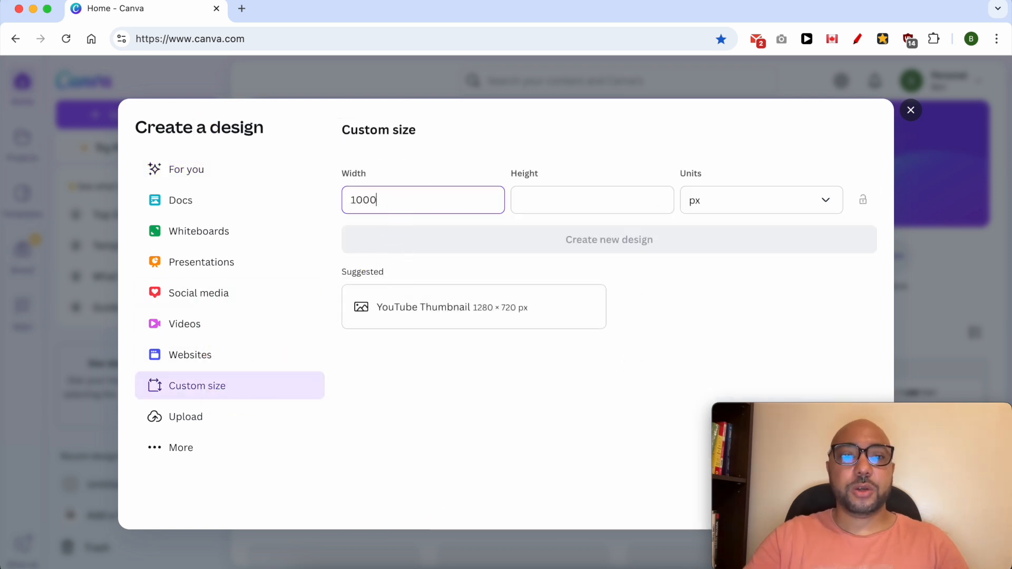
{"action": "left_click", "coordinate": [592, 199]}
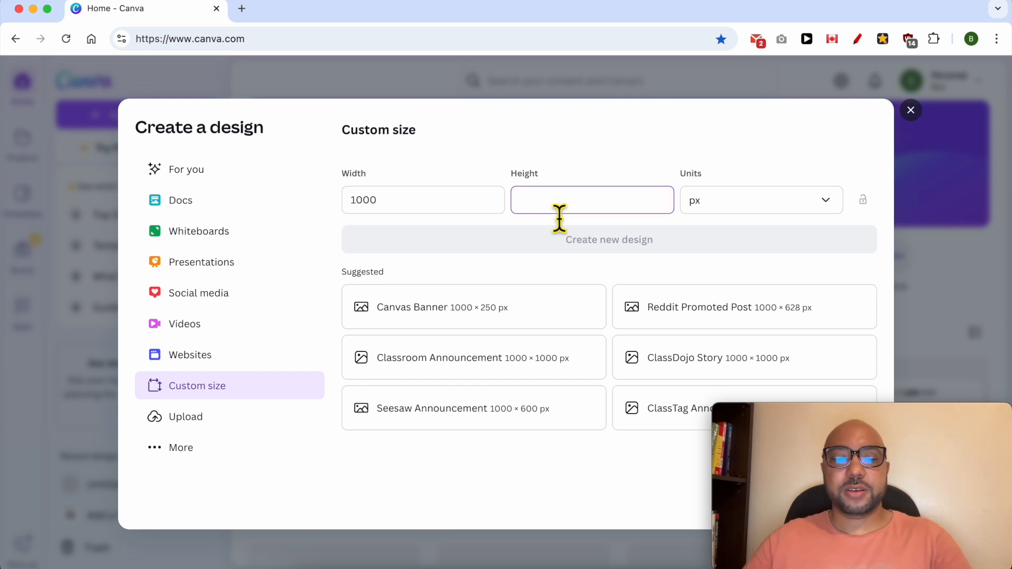
{"action": "type", "text": "500"}
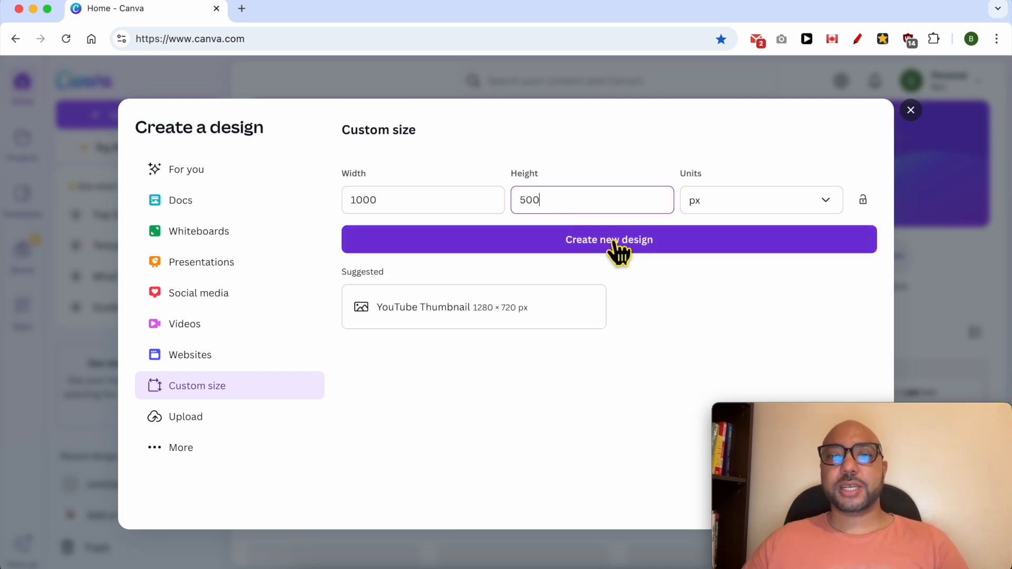
{"action": "left_click", "coordinate": [608, 239]}
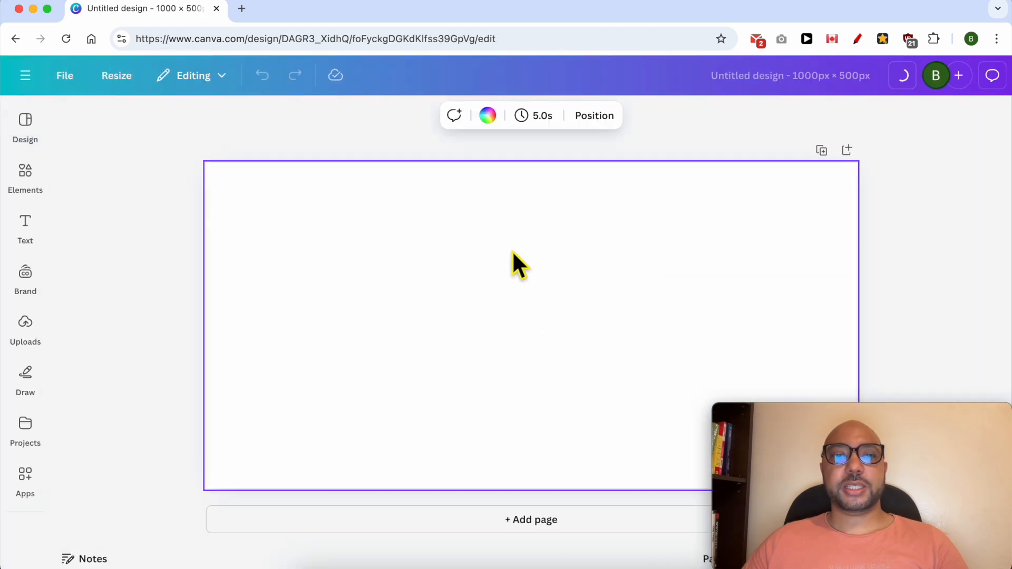
Add the penguin photo from Uploads to the design
{"action": "left_click", "coordinate": [25, 178]}
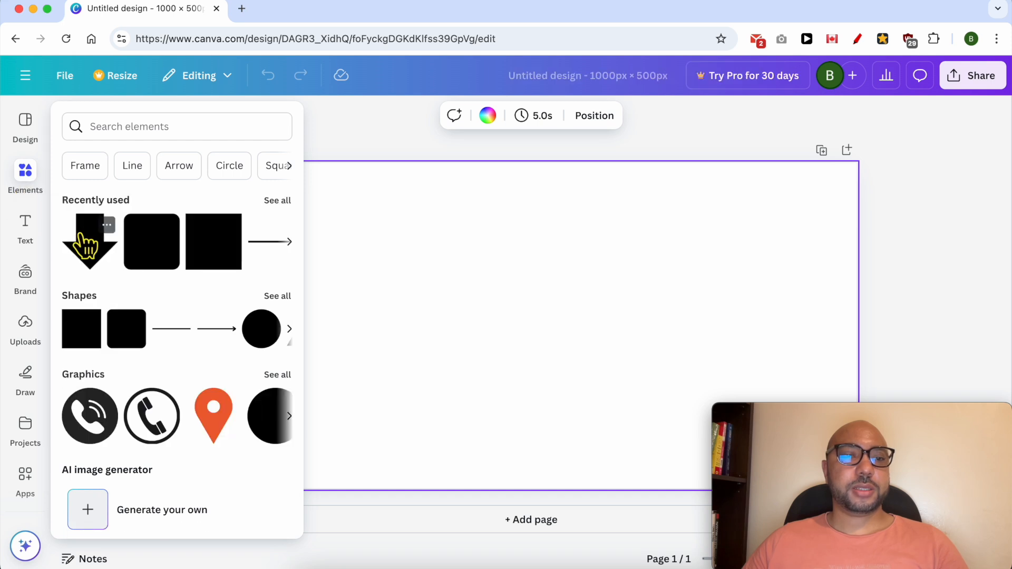
{"action": "left_click", "coordinate": [25, 328]}
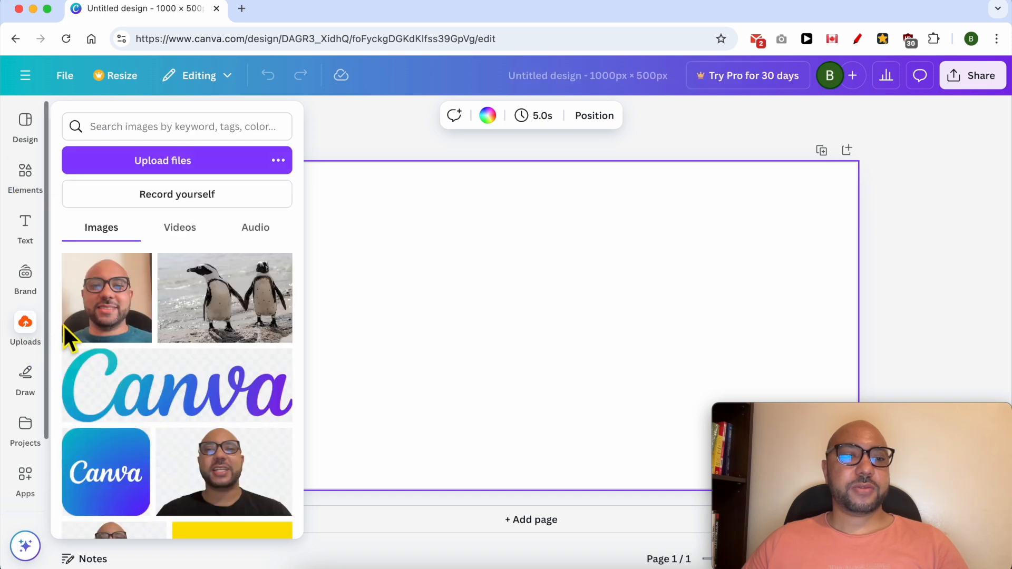
{"action": "left_click", "coordinate": [224, 297]}
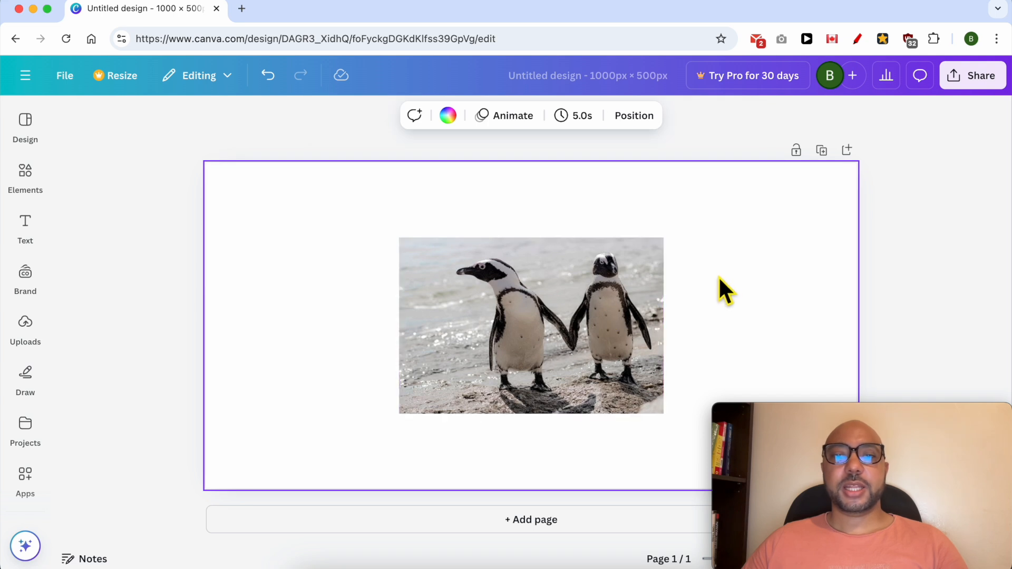
{"action": "left_click", "coordinate": [626, 329]}
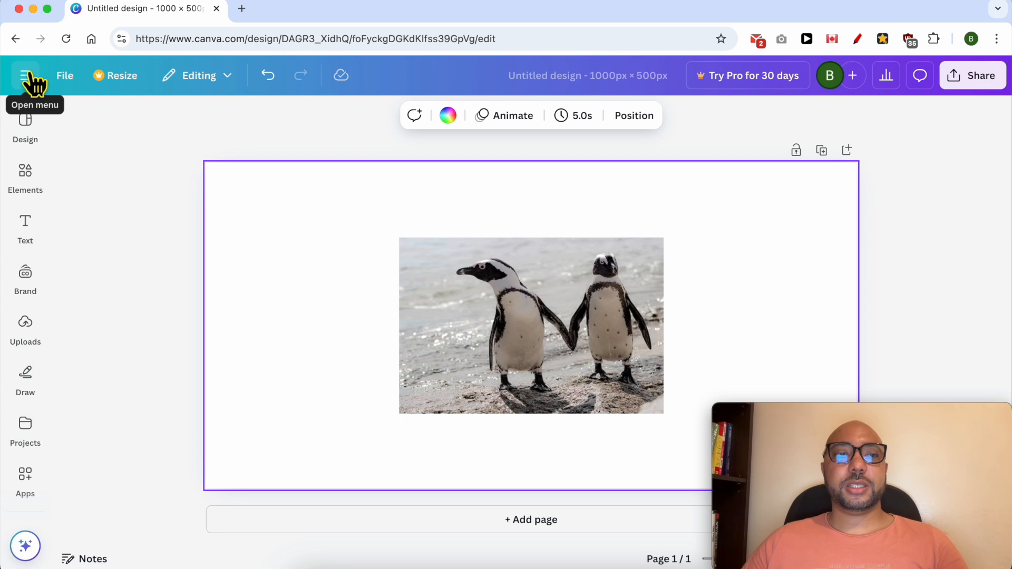
Add the gradient Canva wordmark from Uploads to the design
{"action": "left_click", "coordinate": [25, 278]}
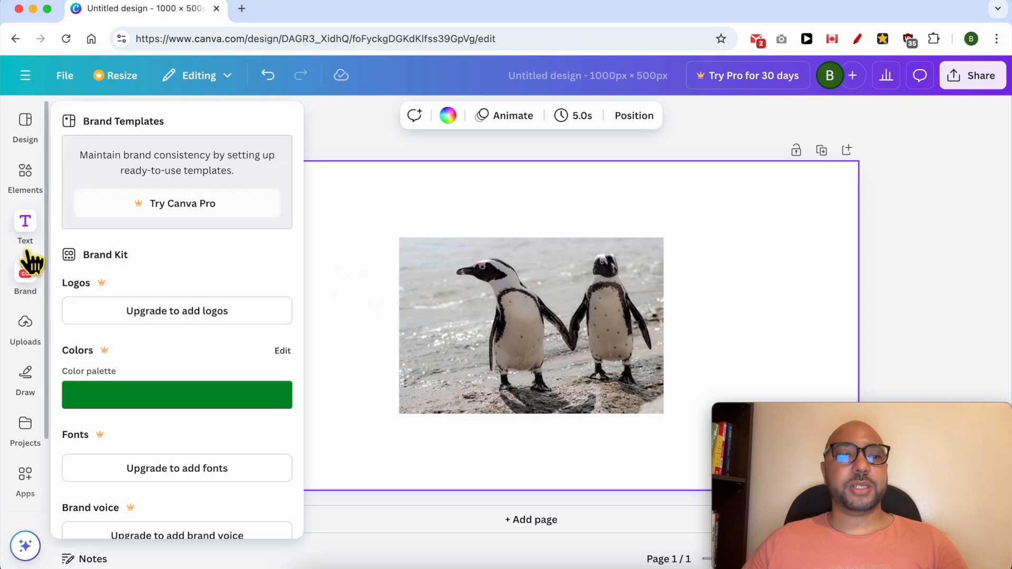
{"action": "left_click", "coordinate": [25, 329]}
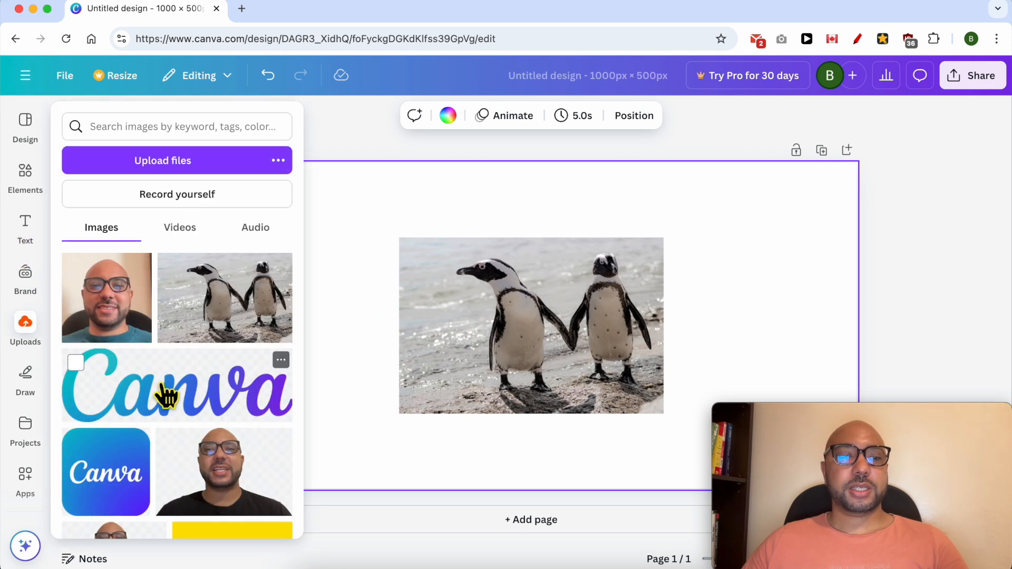
{"action": "left_click", "coordinate": [177, 386]}
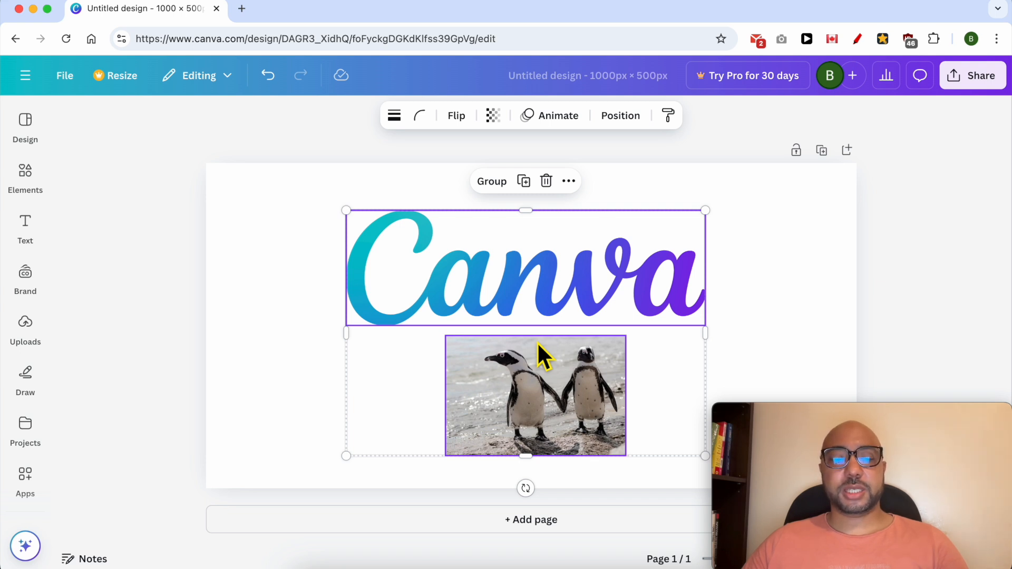
{"action": "mouse_move", "coordinate": [25, 76]}
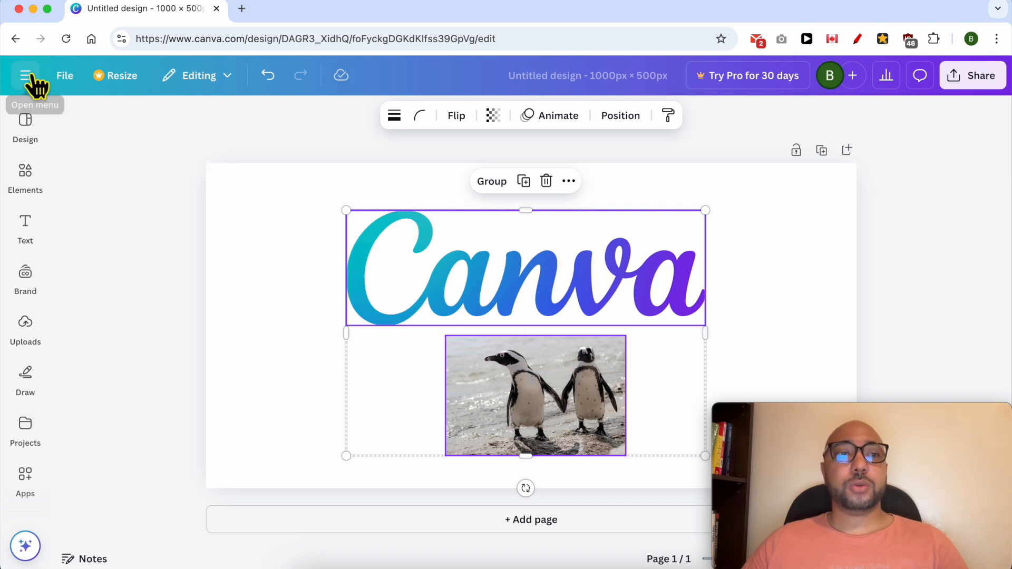
Create another custom design with width 500 and a new height
{"action": "left_click", "coordinate": [26, 75]}
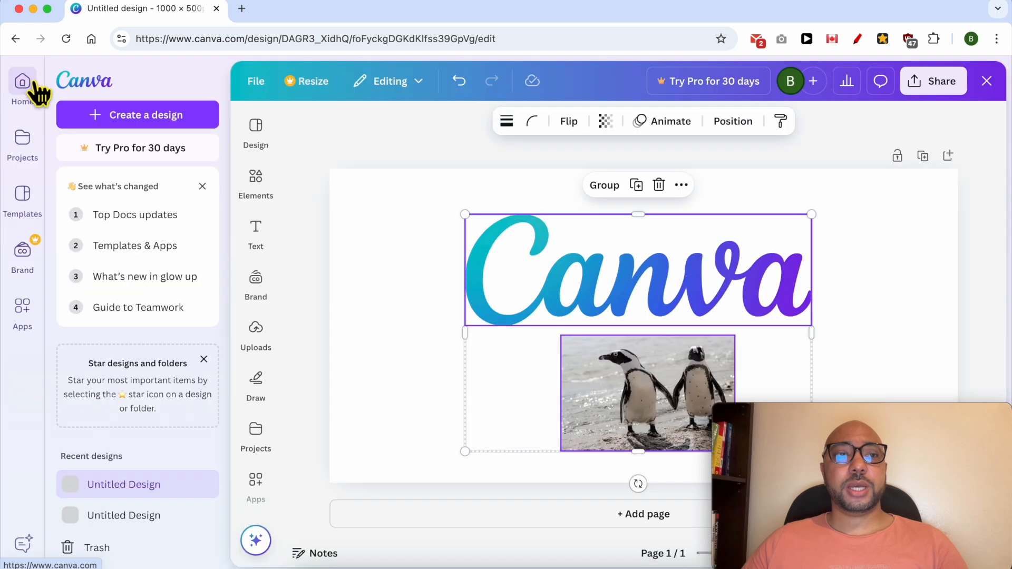
{"action": "left_click", "coordinate": [137, 115]}
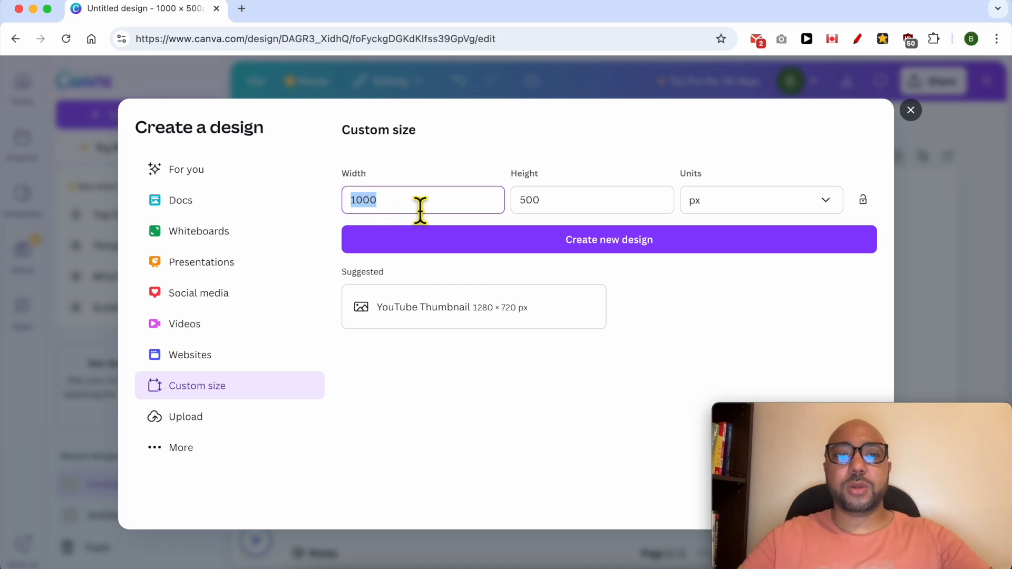
{"action": "type", "text": "500"}
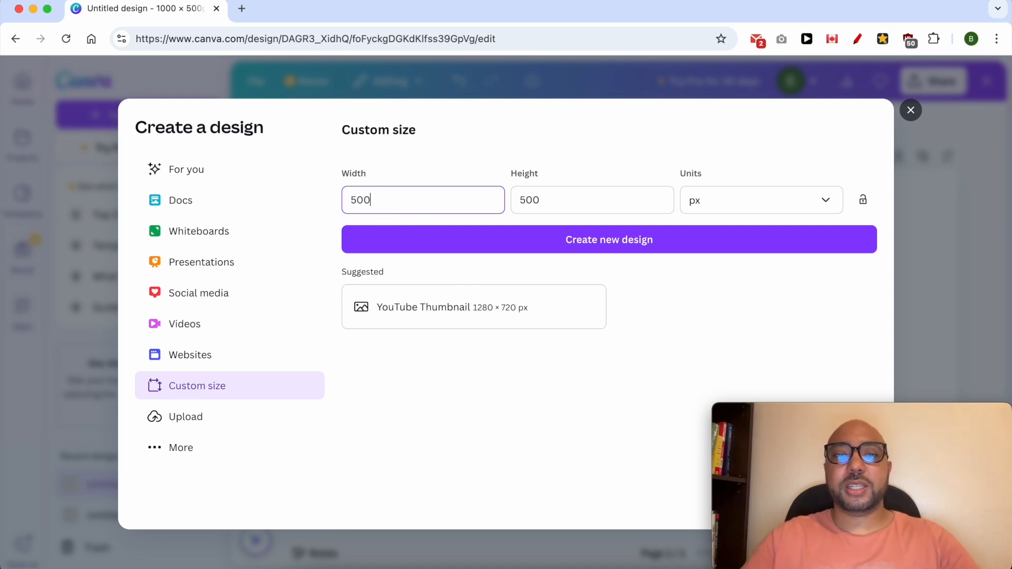
{"action": "type", "text": "1"}
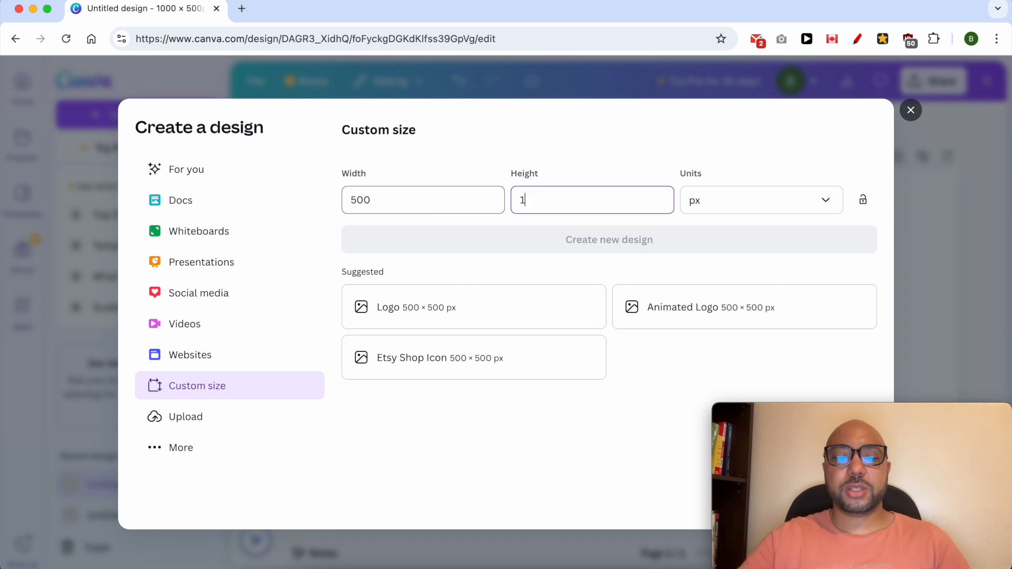
{"action": "left_click", "coordinate": [607, 239]}
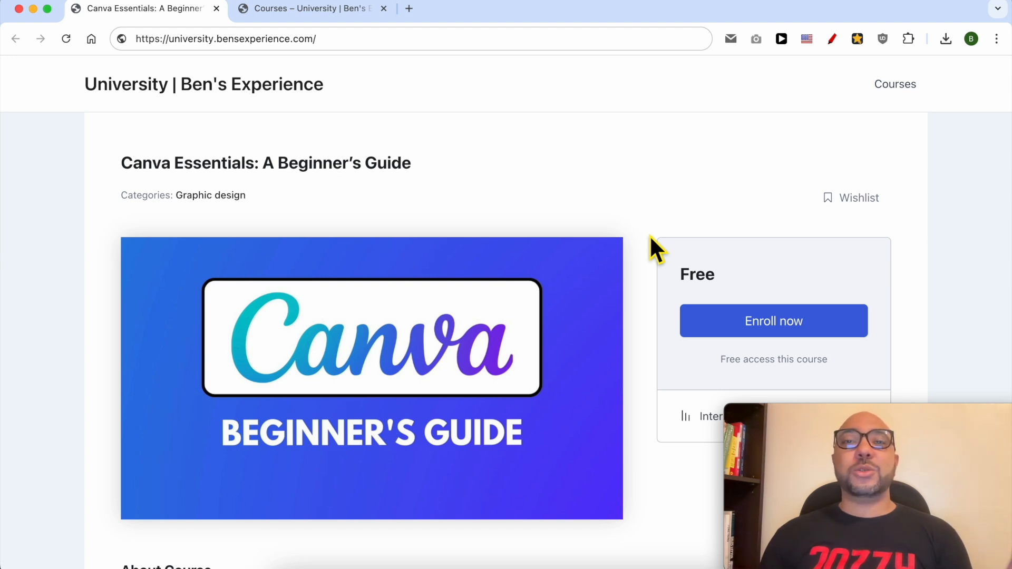
Expand the Basic Canva Operations and Editing and Customization lesson sections
{"action": "scroll", "scroll_direction": "down", "scroll_amount": 3}
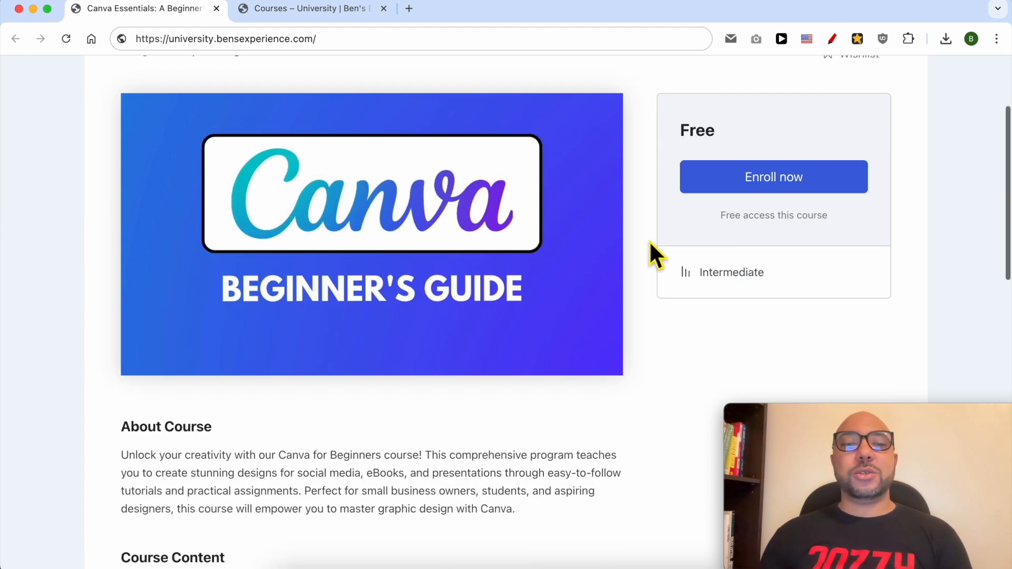
{"action": "scroll", "scroll_direction": "down", "scroll_amount": 3}
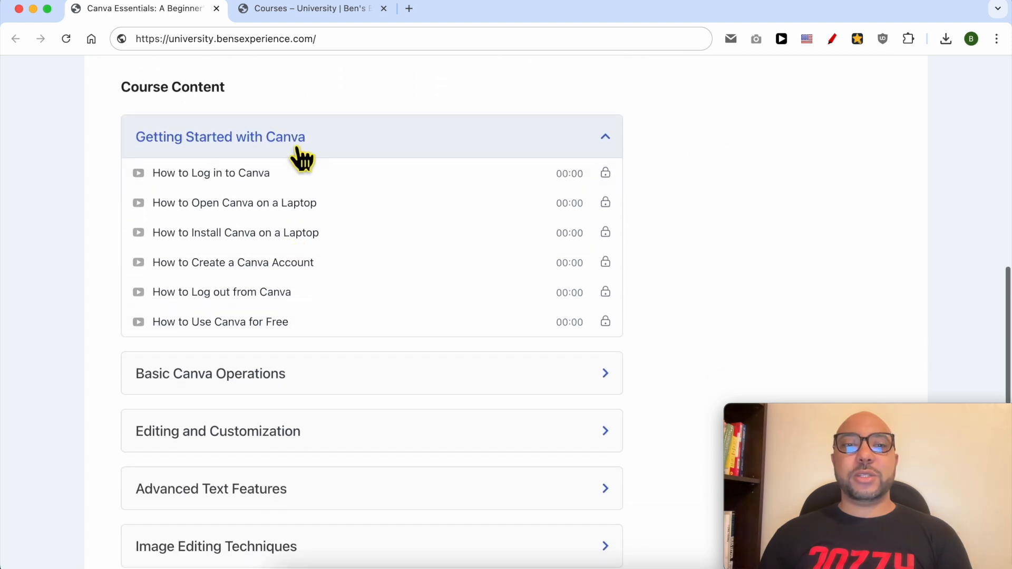
{"action": "mouse_move", "coordinate": [219, 156]}
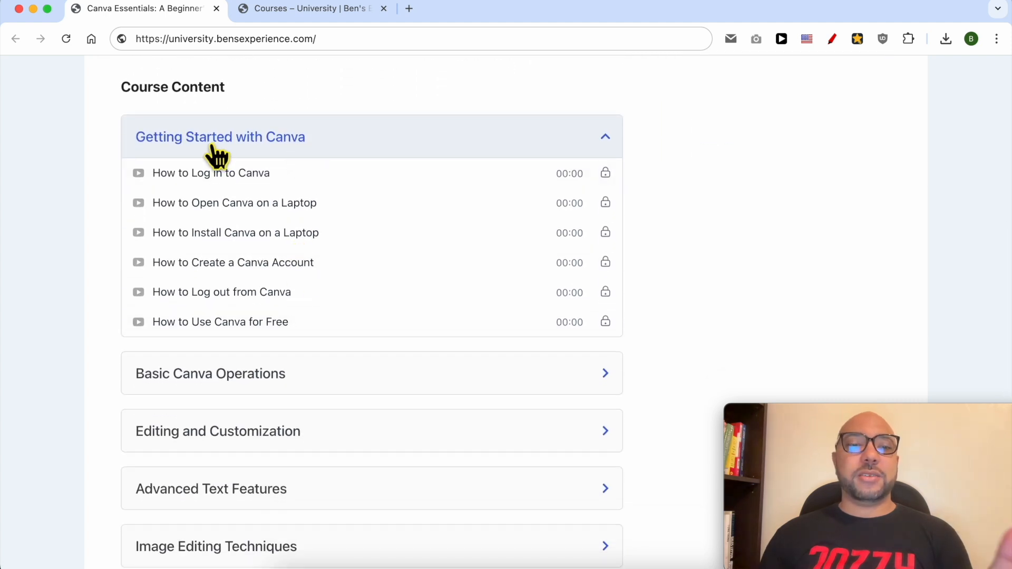
{"action": "left_click", "coordinate": [210, 373]}
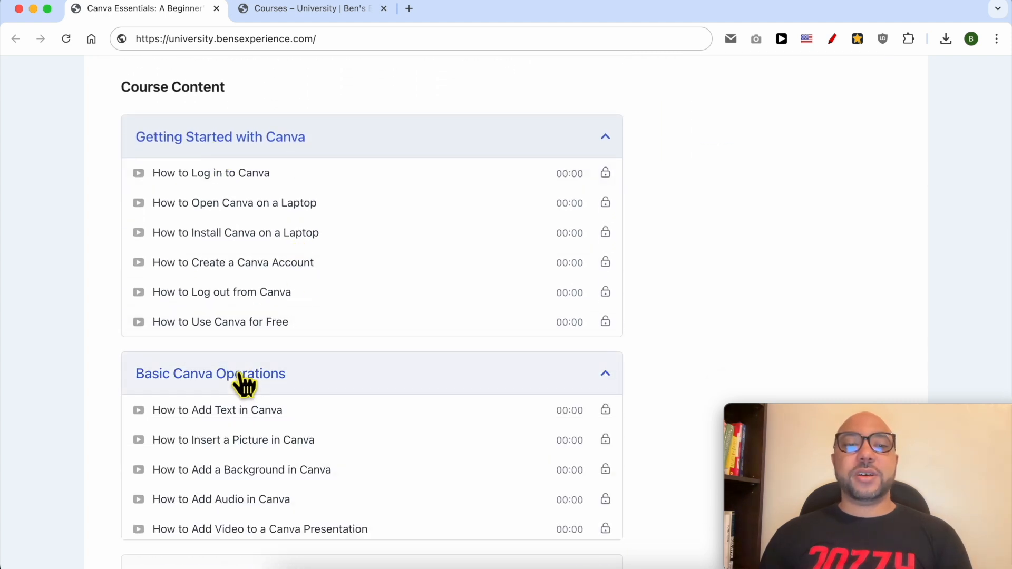
{"action": "scroll", "scroll_direction": "down", "scroll_amount": 3}
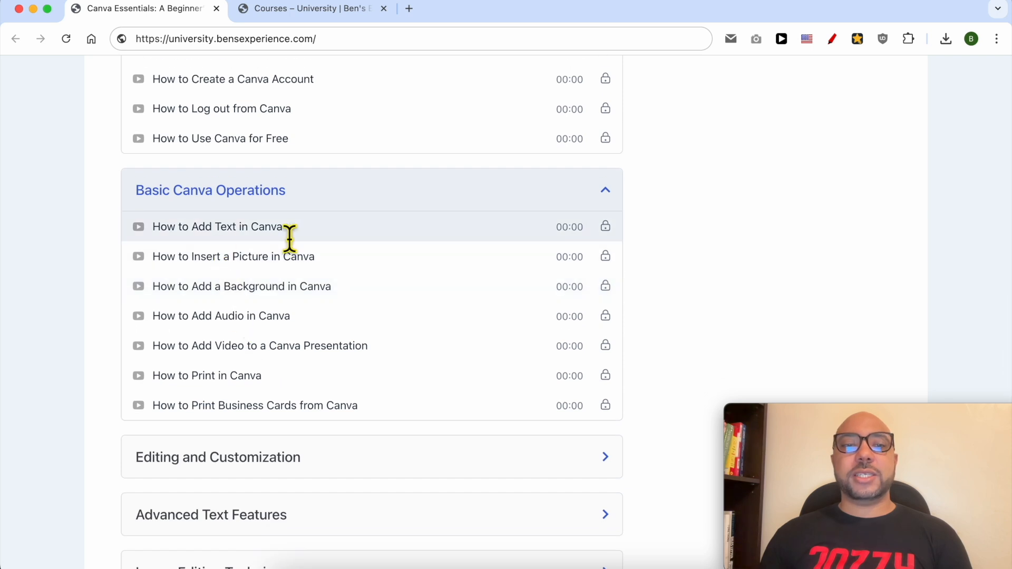
{"action": "mouse_move", "coordinate": [284, 342]}
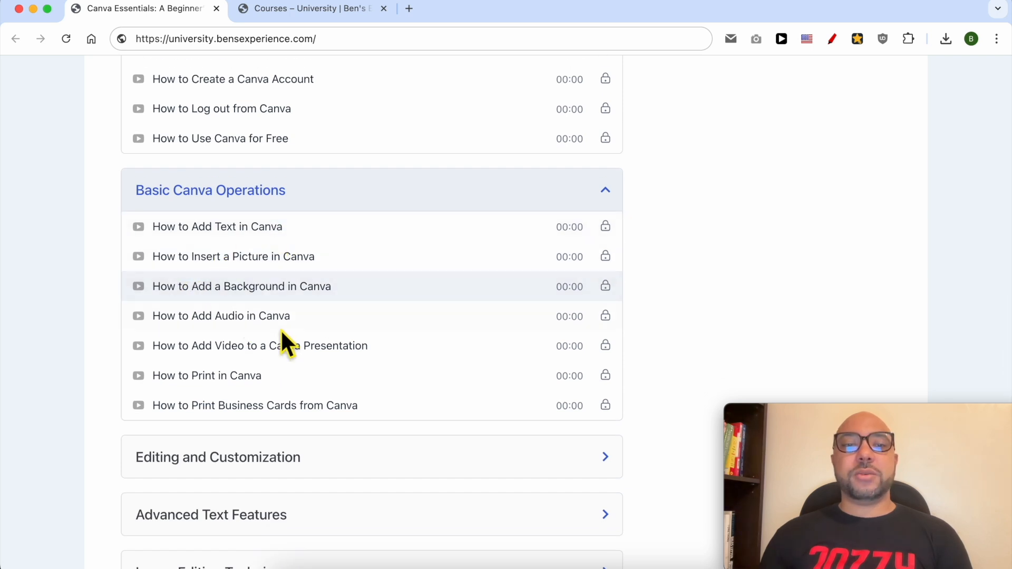
{"action": "scroll", "scroll_direction": "down", "scroll_amount": 3}
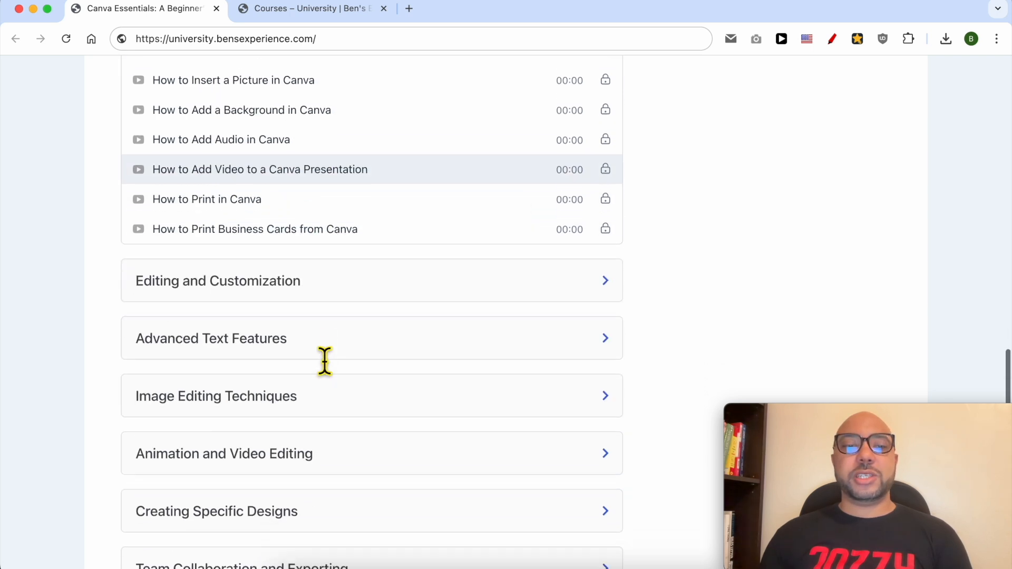
{"action": "left_click", "coordinate": [218, 280]}
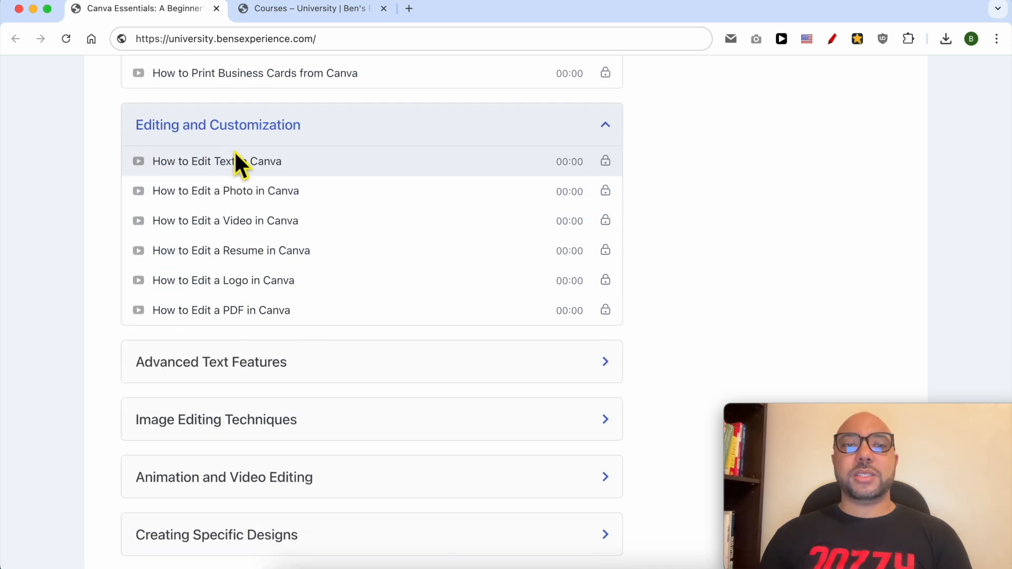
Expand the Image Editing Techniques section and scroll through the remaining lessons
{"action": "scroll", "scroll_direction": "down", "scroll_amount": 3}
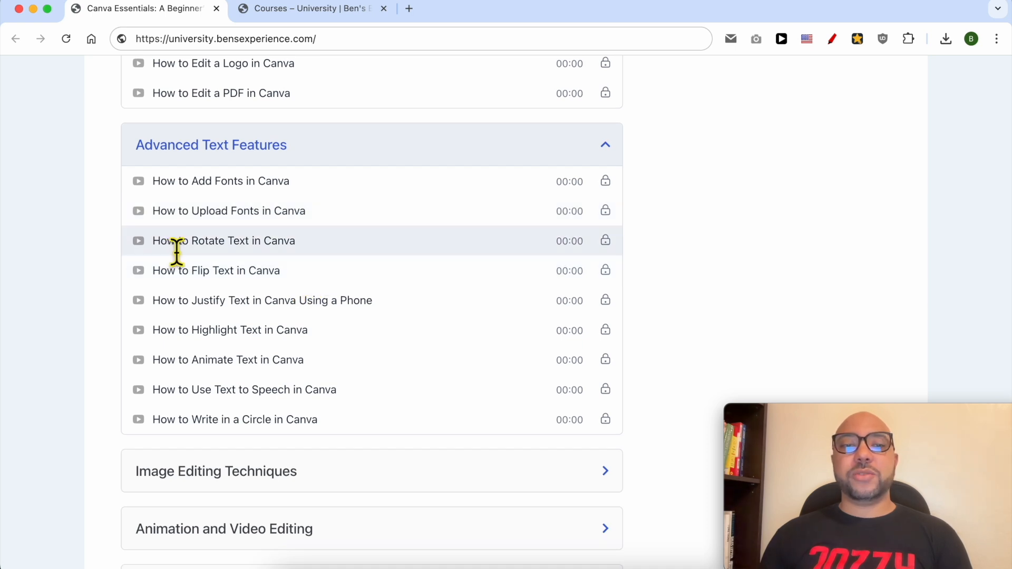
{"action": "mouse_move", "coordinate": [316, 264]}
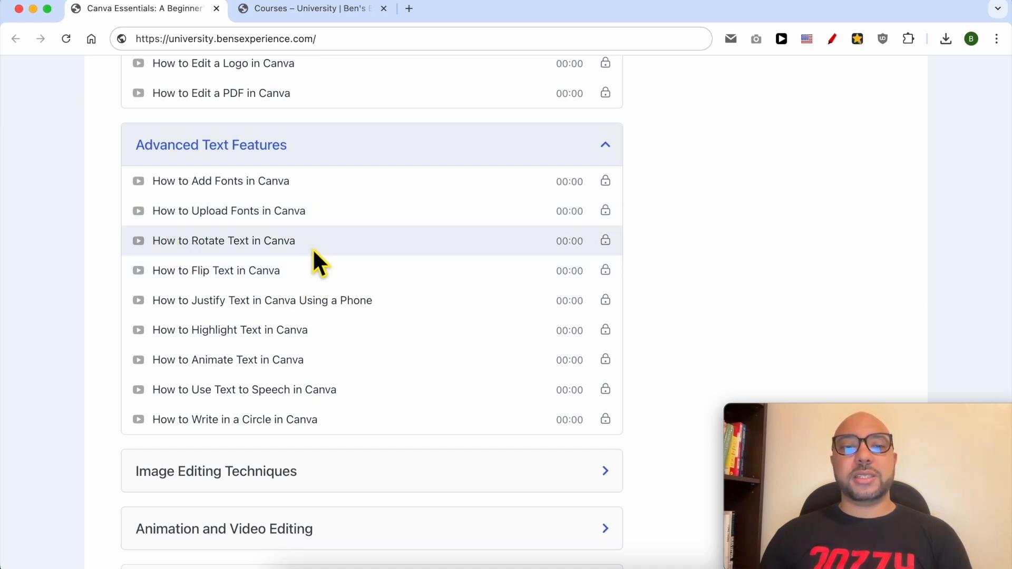
{"action": "scroll", "scroll_direction": "down", "scroll_amount": 3}
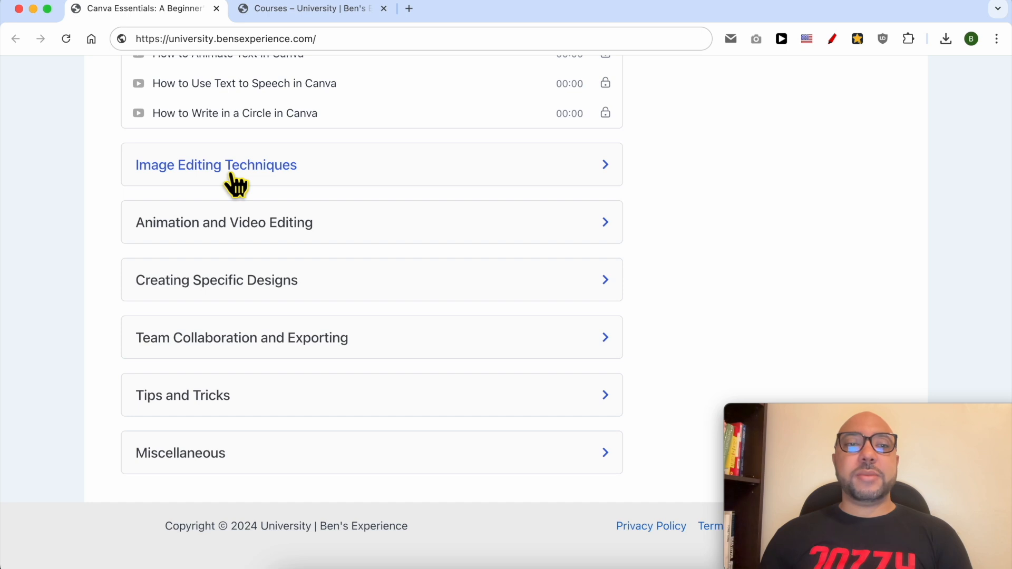
{"action": "left_click", "coordinate": [216, 164]}
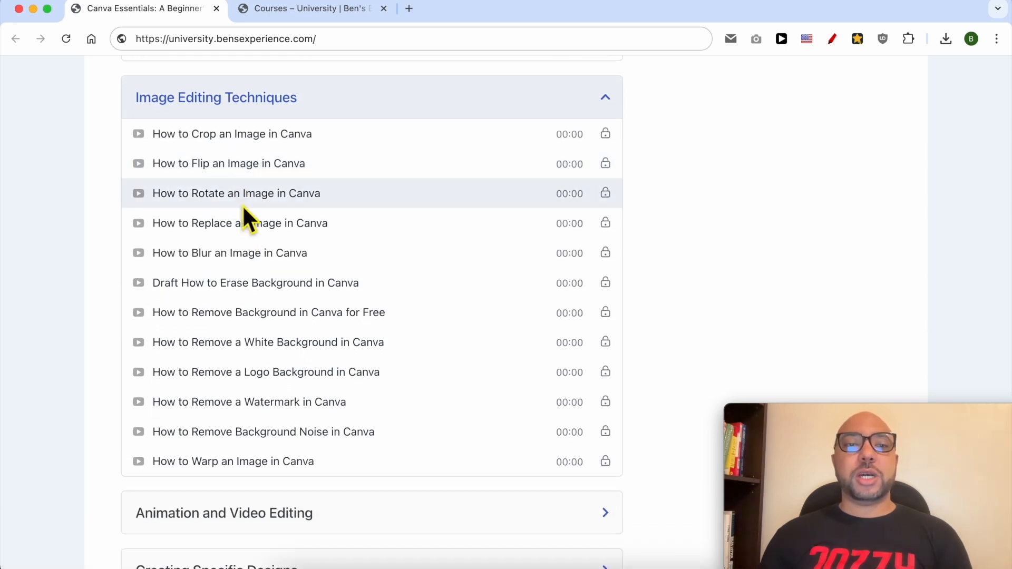
{"action": "scroll", "scroll_direction": "down", "scroll_amount": 3}
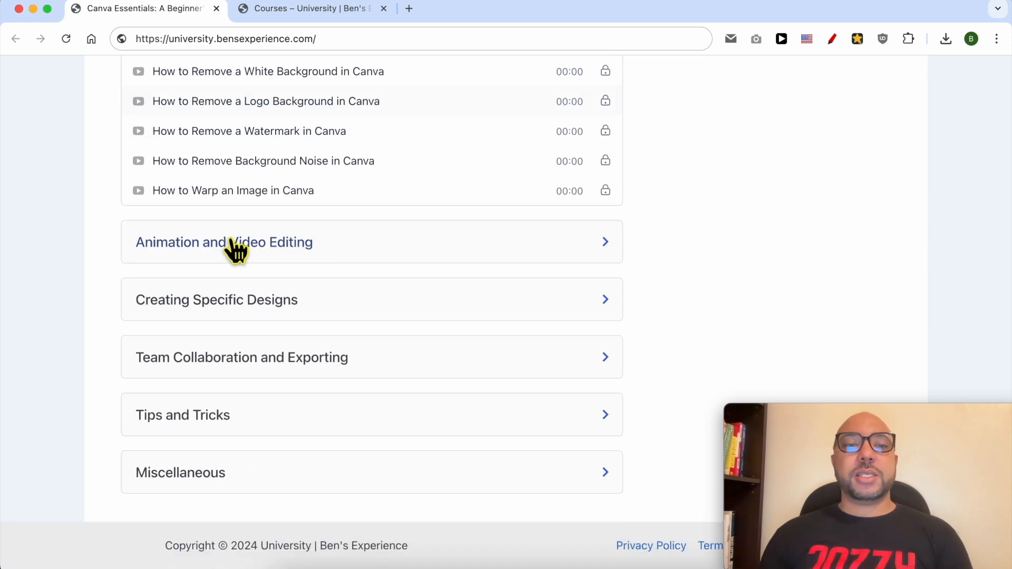
{"action": "scroll", "scroll_direction": "down", "scroll_amount": 3}
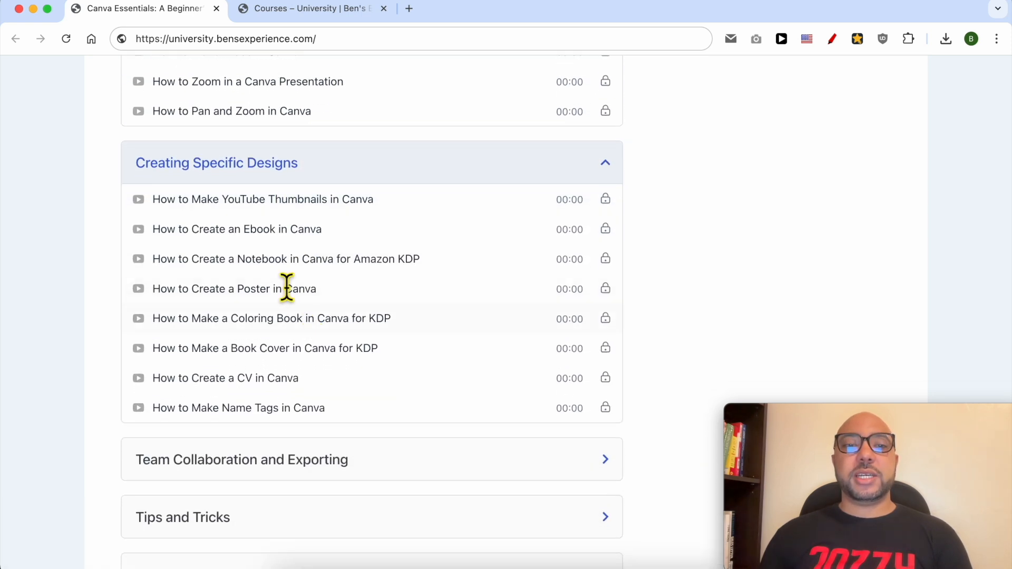
{"action": "scroll", "scroll_direction": "down", "scroll_amount": 3}
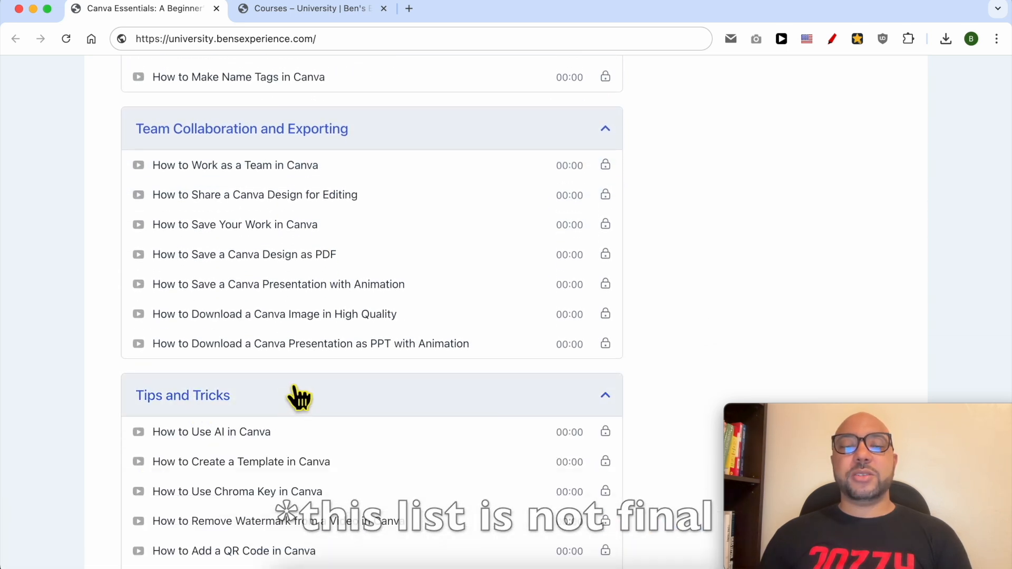
{"action": "scroll", "scroll_direction": "down", "scroll_amount": 3}
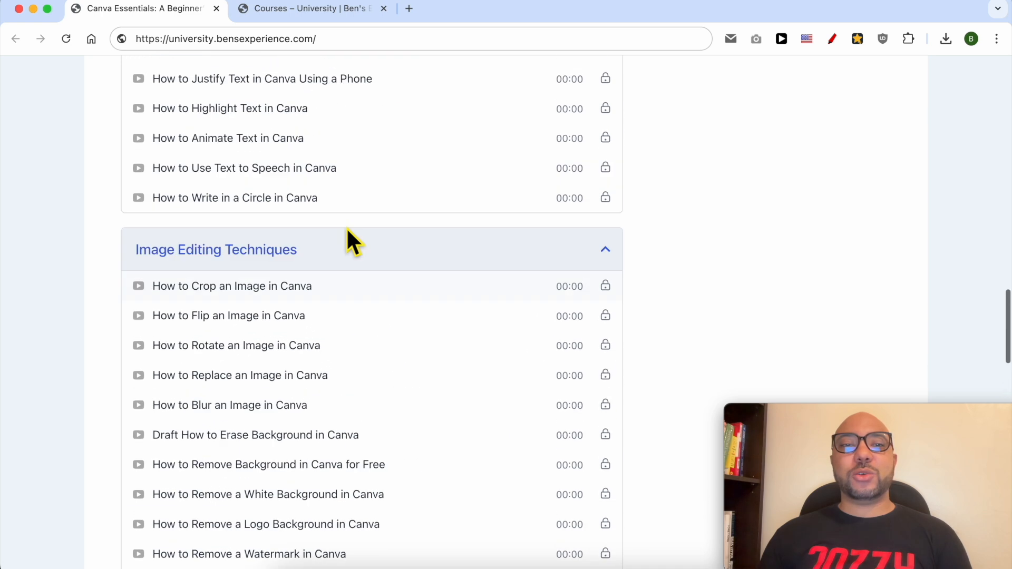
{"action": "left_click", "coordinate": [310, 9]}
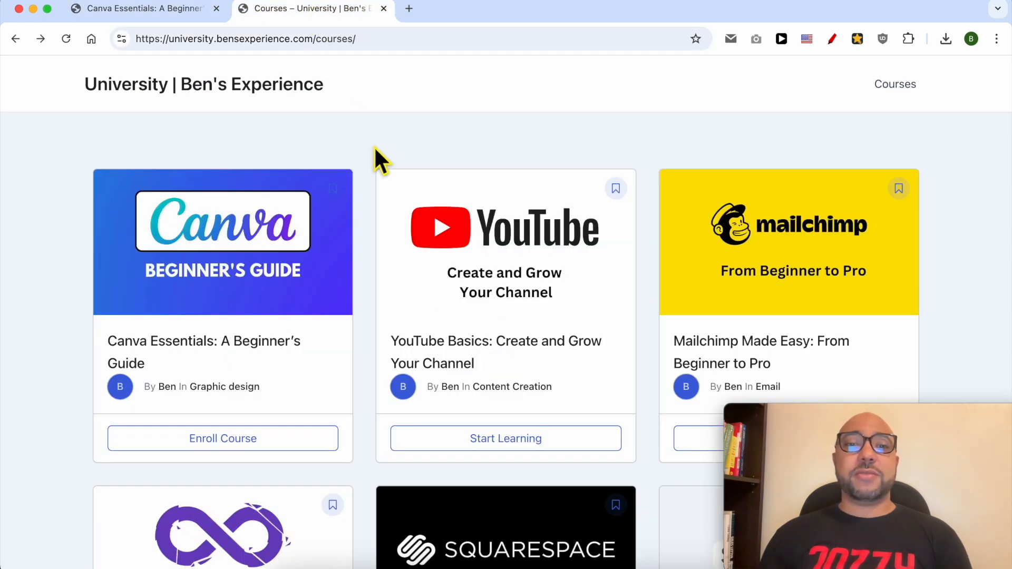
Scroll down through the course catalogue listing
{"action": "scroll", "scroll_direction": "down", "scroll_amount": 3}
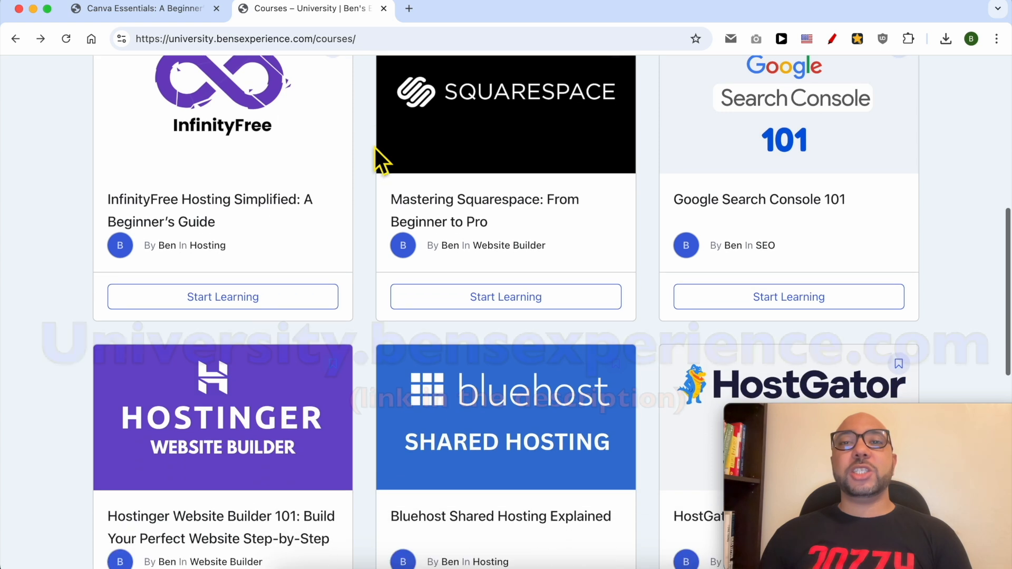
{"action": "scroll", "scroll_direction": "down", "scroll_amount": 3}
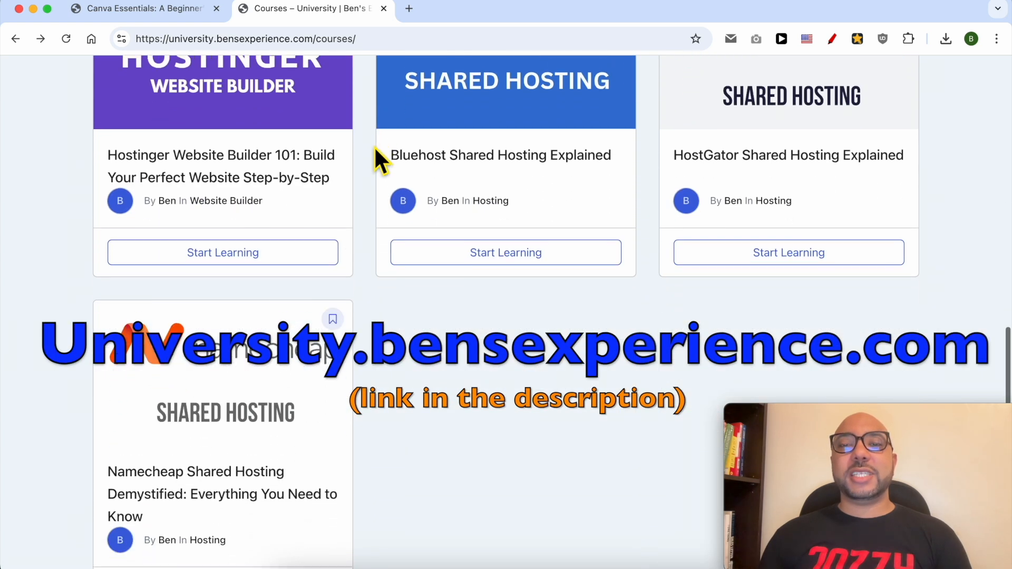
{"action": "scroll", "scroll_direction": "down", "scroll_amount": 3}
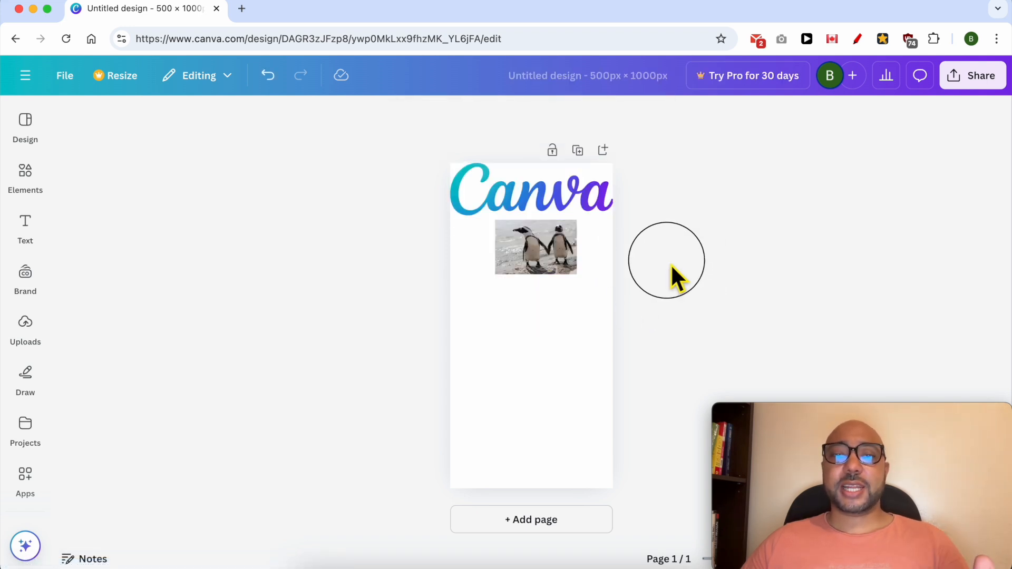
Set the rotation of the selected logo and penguin photo to 90° in Position settings
{"action": "left_click", "coordinate": [534, 247]}
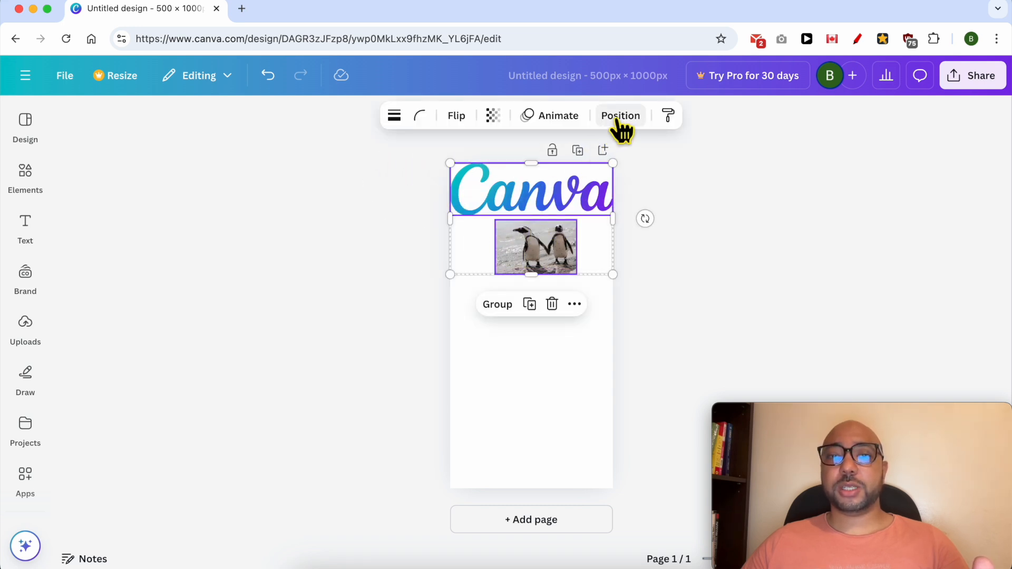
{"action": "left_click", "coordinate": [620, 116]}
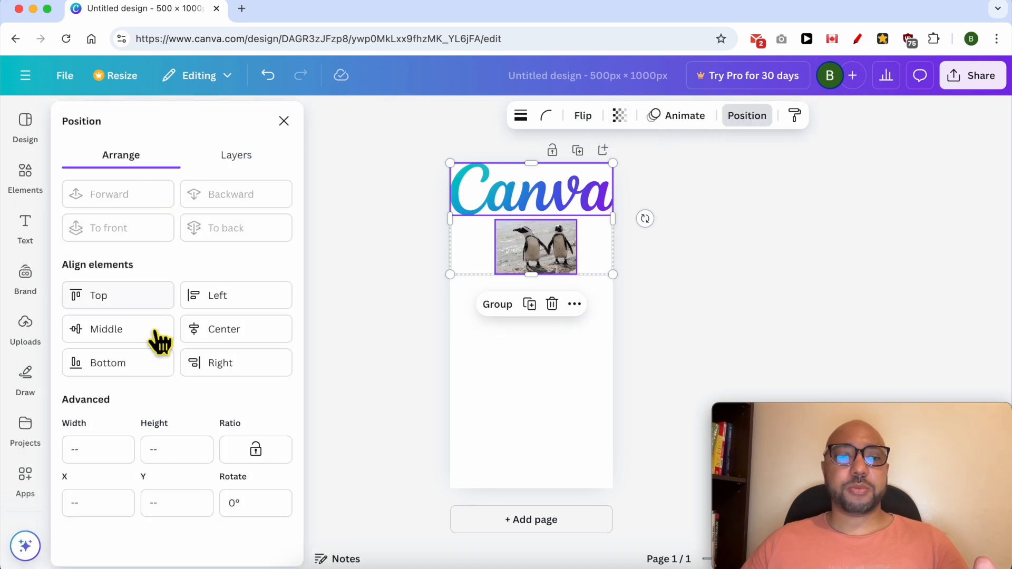
{"action": "mouse_move", "coordinate": [245, 494]}
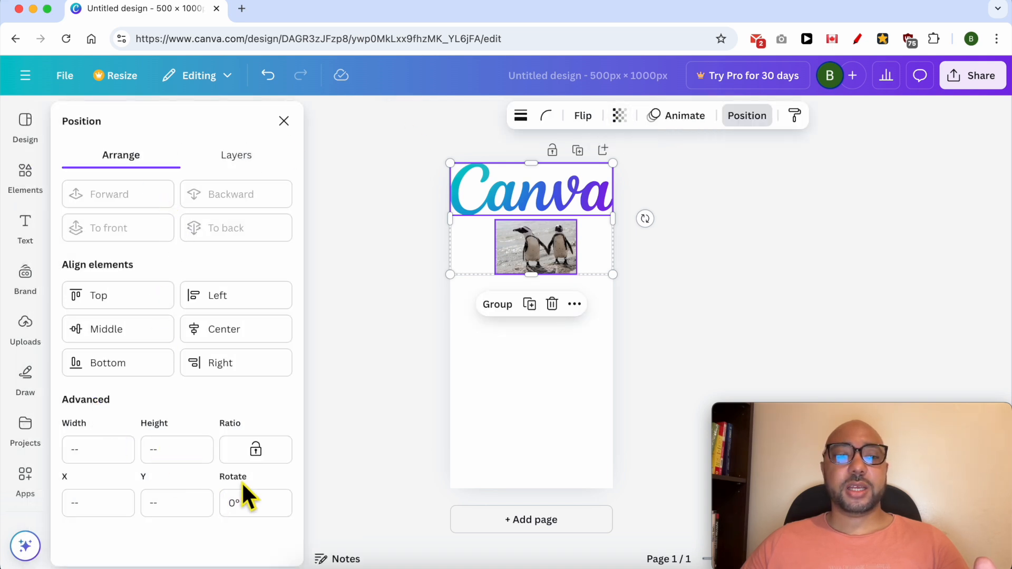
{"action": "left_click", "coordinate": [255, 503]}
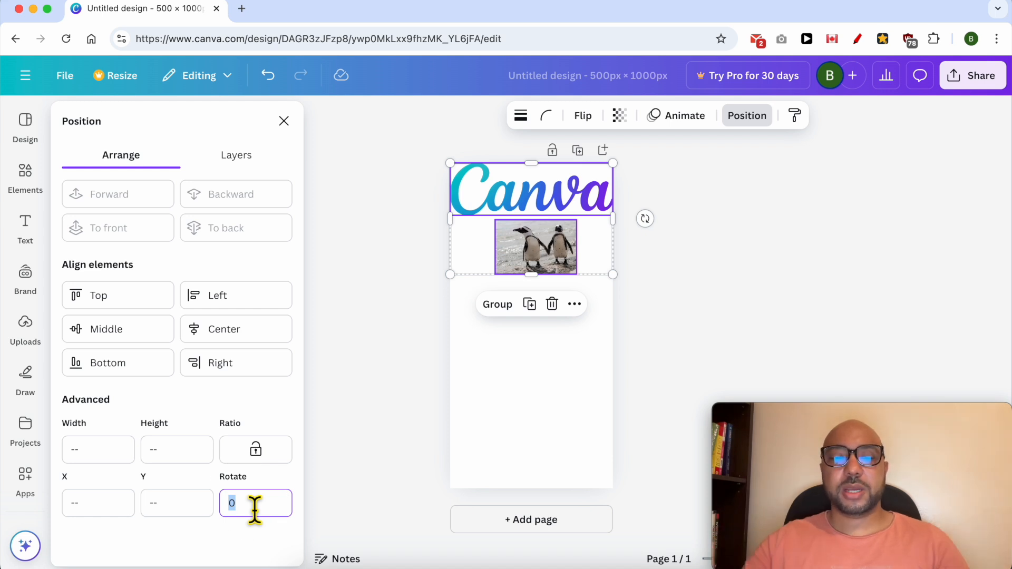
{"action": "type", "text": "90°"}
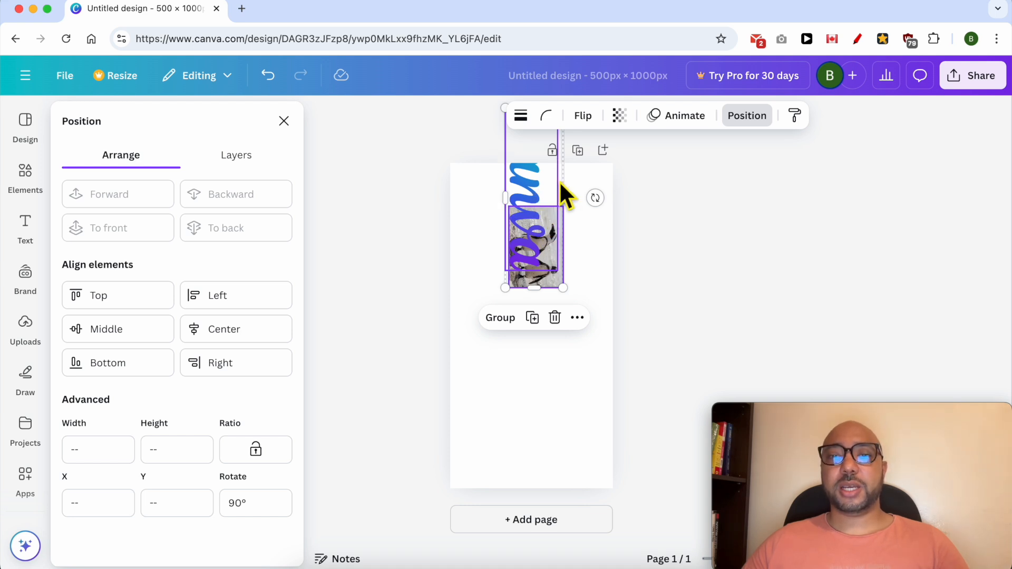
{"action": "left_click", "coordinate": [659, 281]}
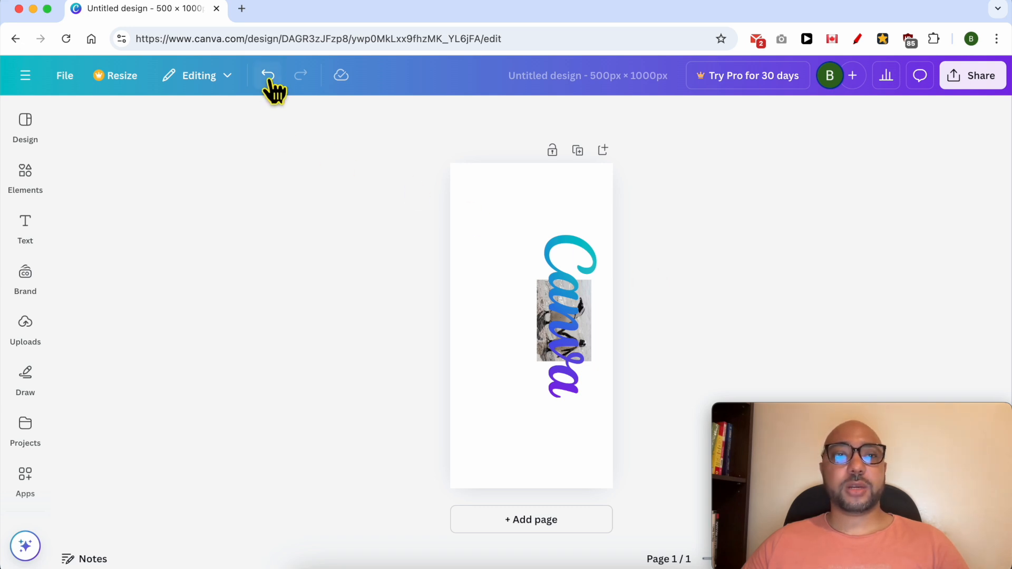
Undo the rotation, then drag-rotate both elements a quarter turn and enlarge them
{"action": "left_click", "coordinate": [267, 75]}
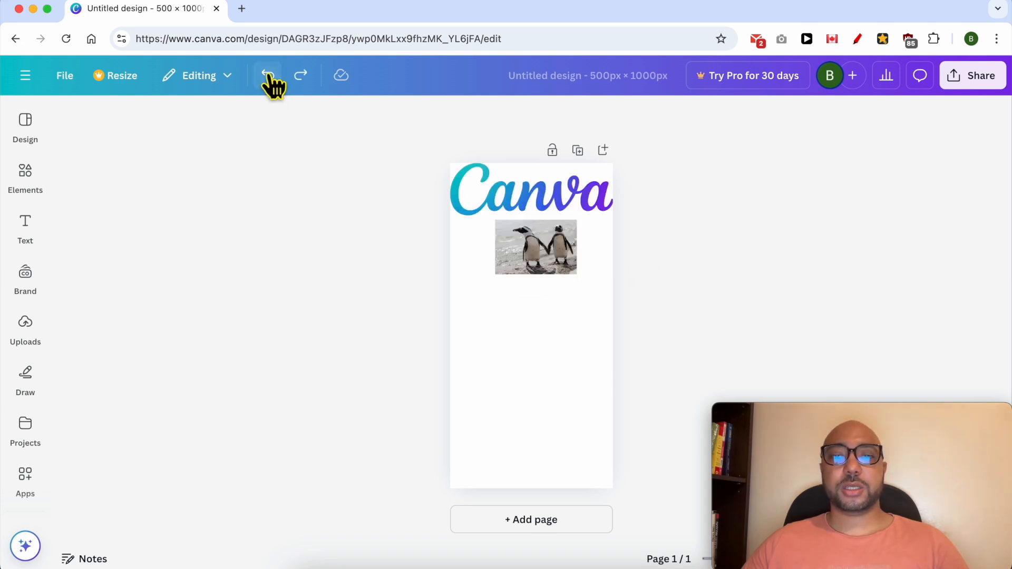
{"action": "left_click", "coordinate": [531, 193]}
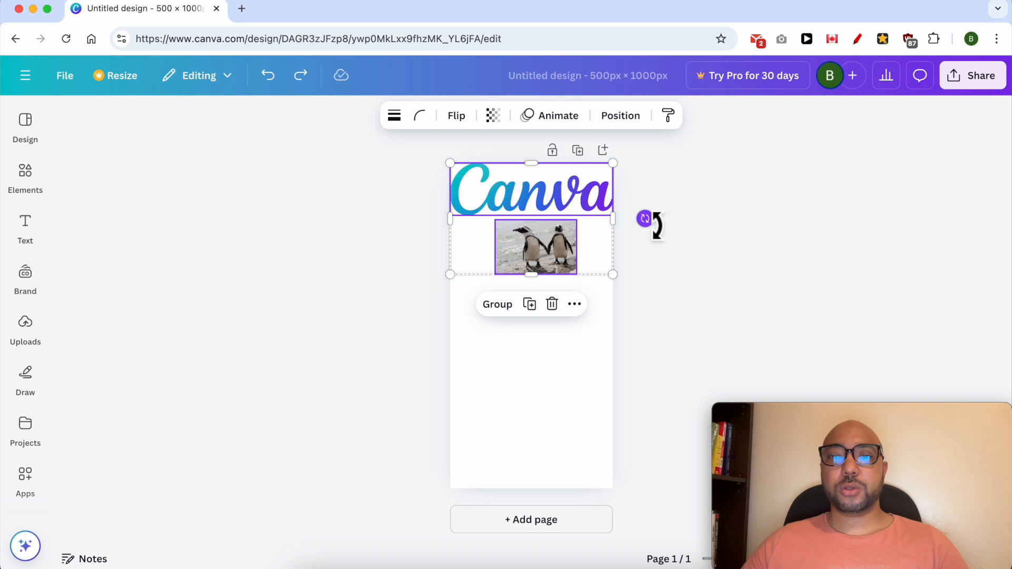
{"action": "left_click_drag", "start_coordinate": [645, 226], "coordinate": [652, 244]}
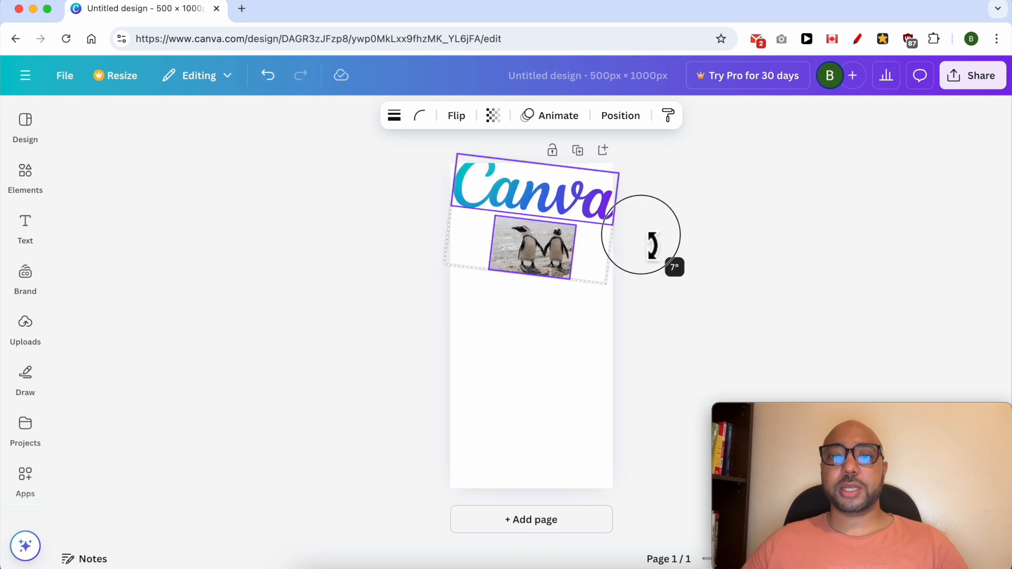
{"action": "left_click_drag", "start_coordinate": [650, 242], "coordinate": [557, 302]}
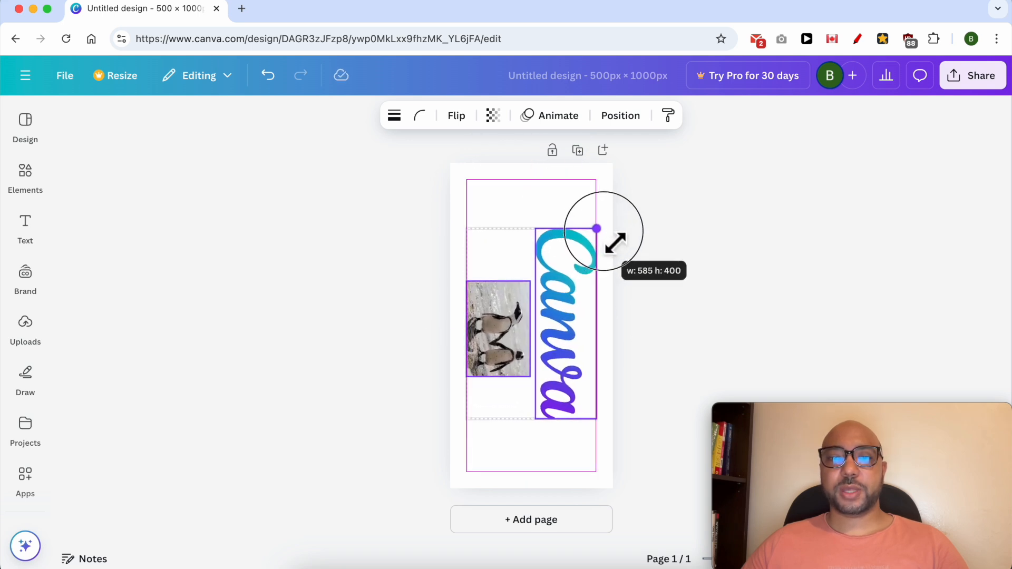
{"action": "left_click", "coordinate": [413, 342]}
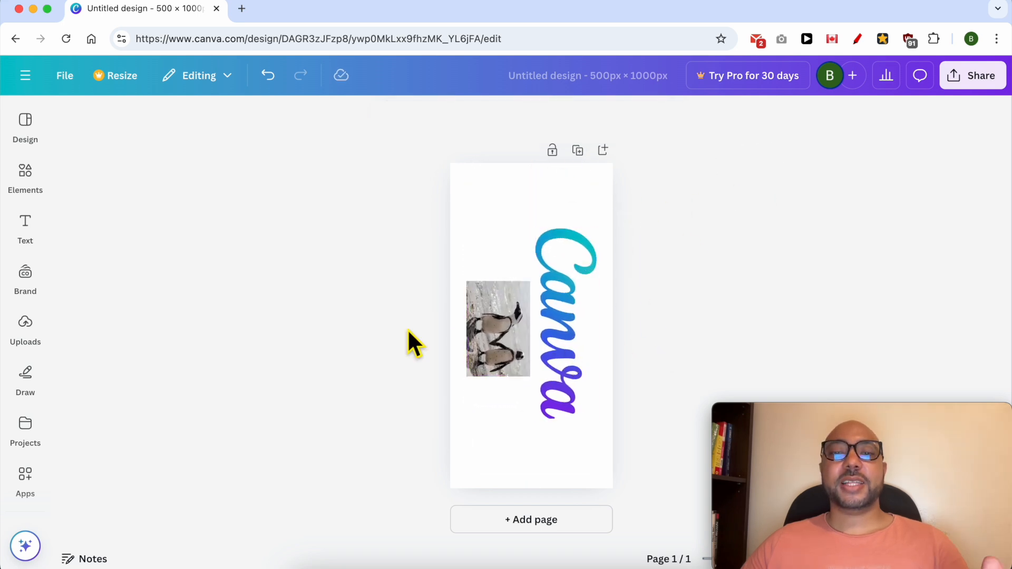
{"action": "mouse_move", "coordinate": [420, 278]}
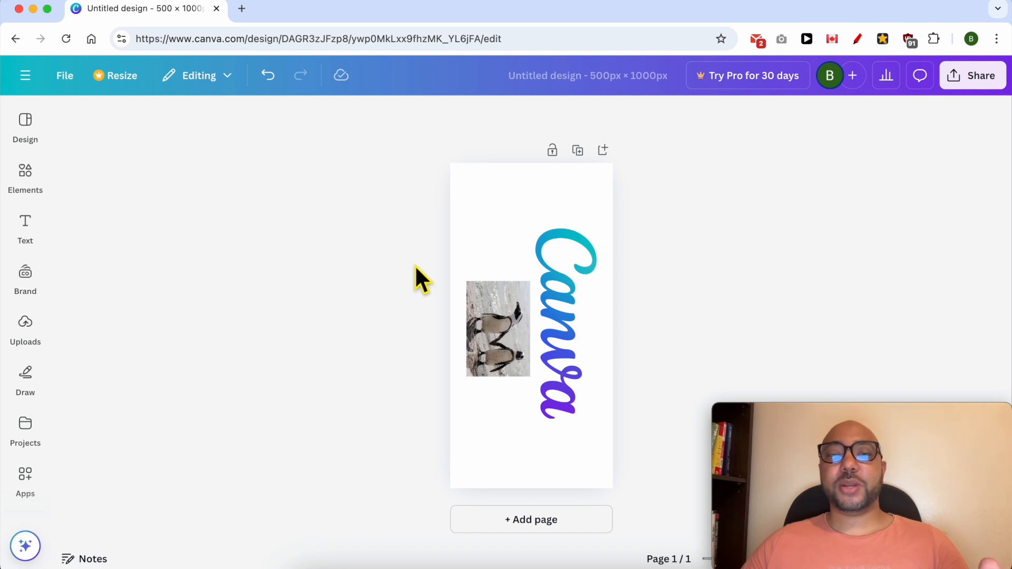